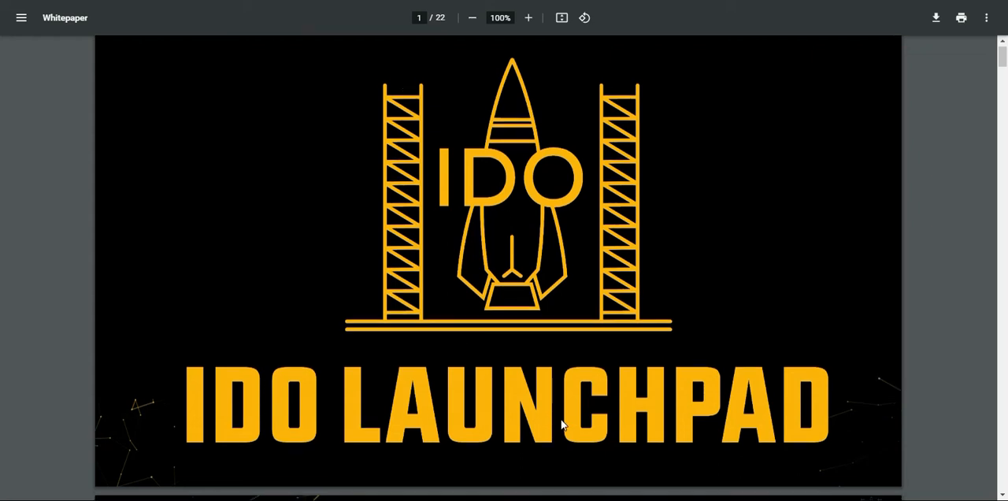
scroll("down", 3)
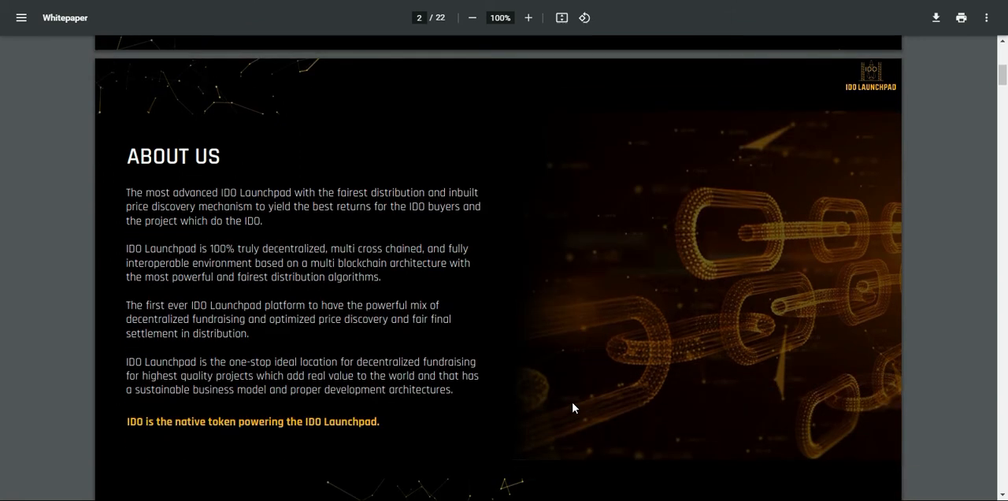
scroll("down", 3)
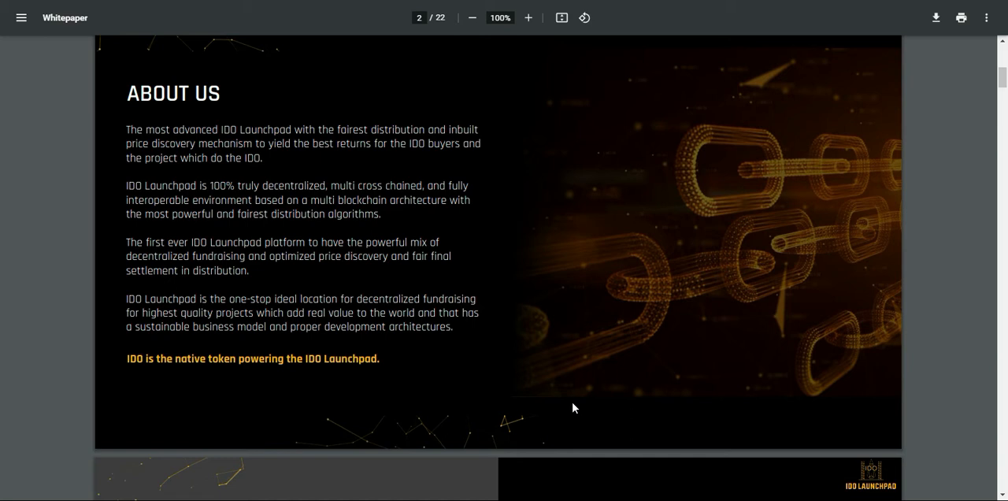
scroll("down", 3)
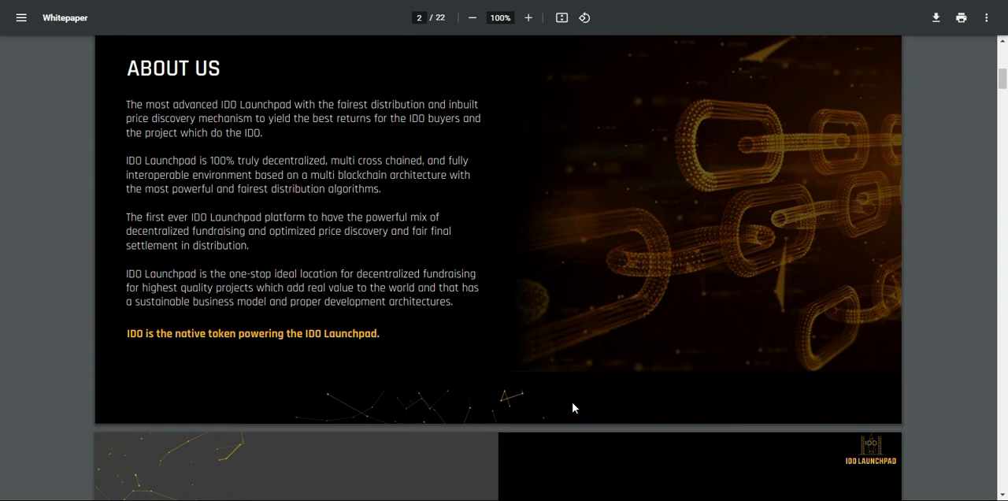
scroll("down", 3)
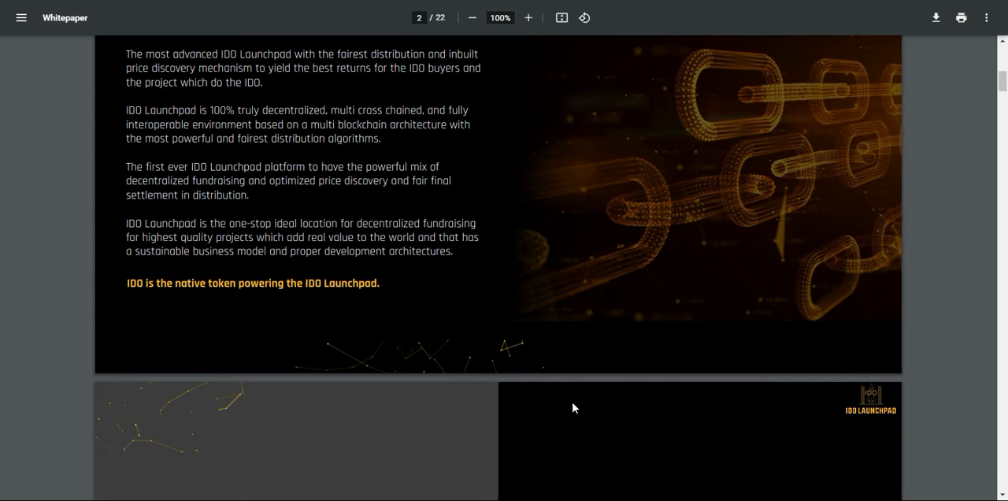
scroll("down", 3)
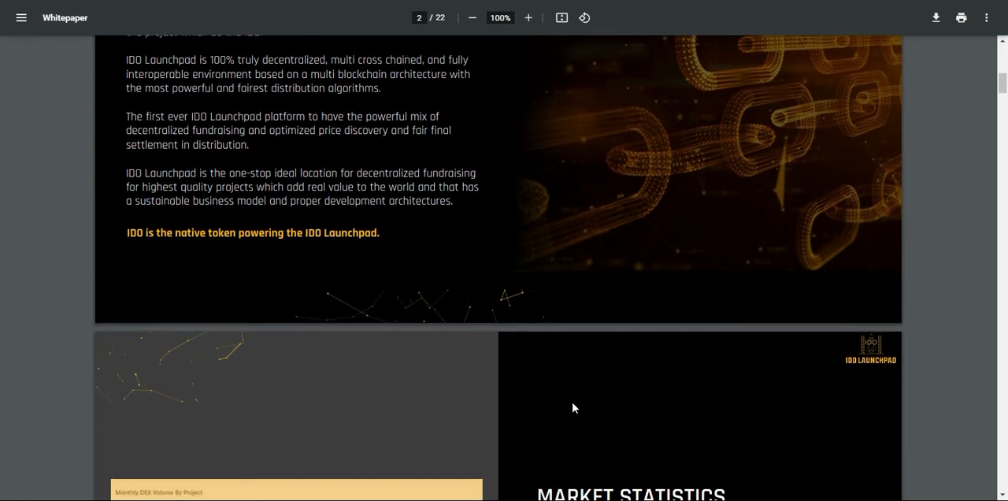
scroll("down", 3)
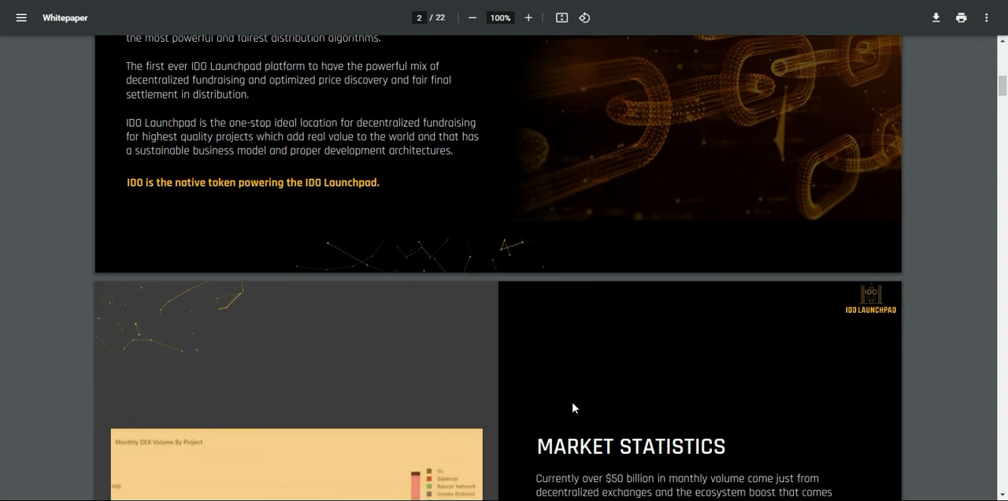
scroll("down", 3)
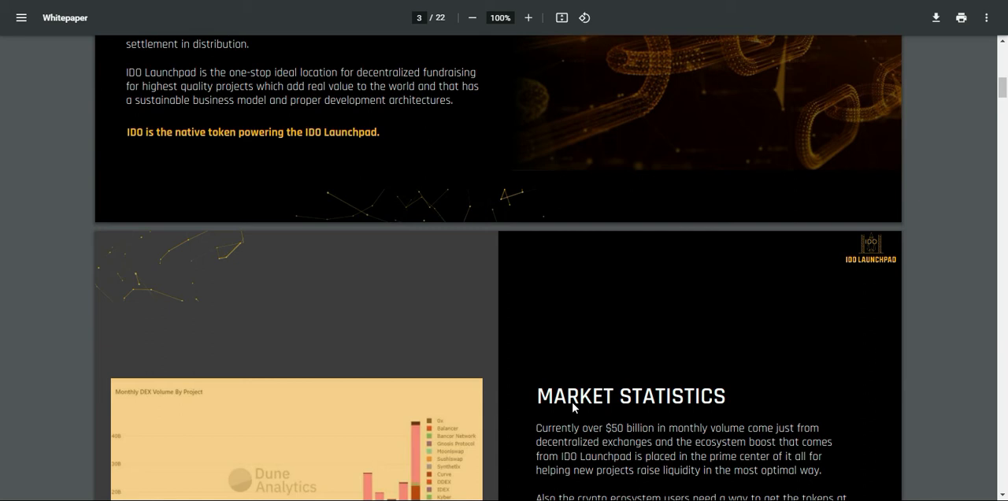
scroll("down", 3)
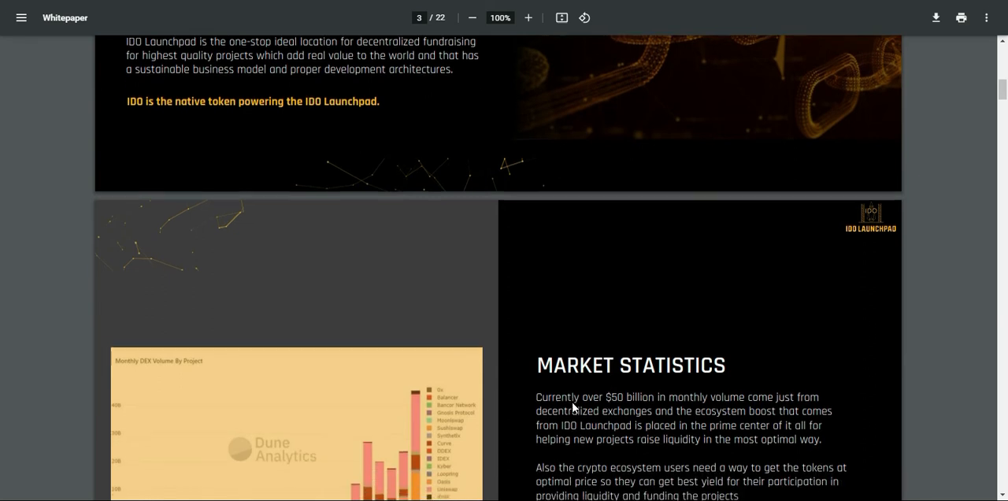
scroll("down", 3)
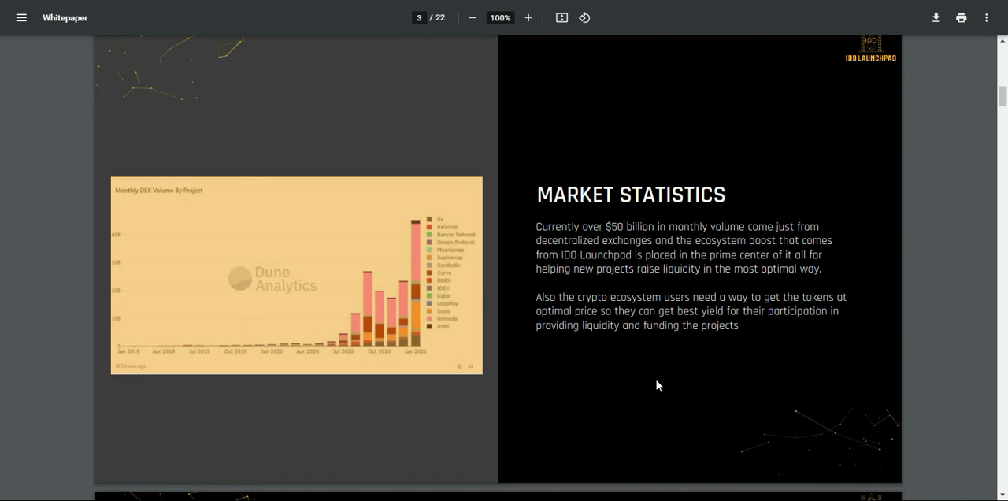
mouse_move(659, 375)
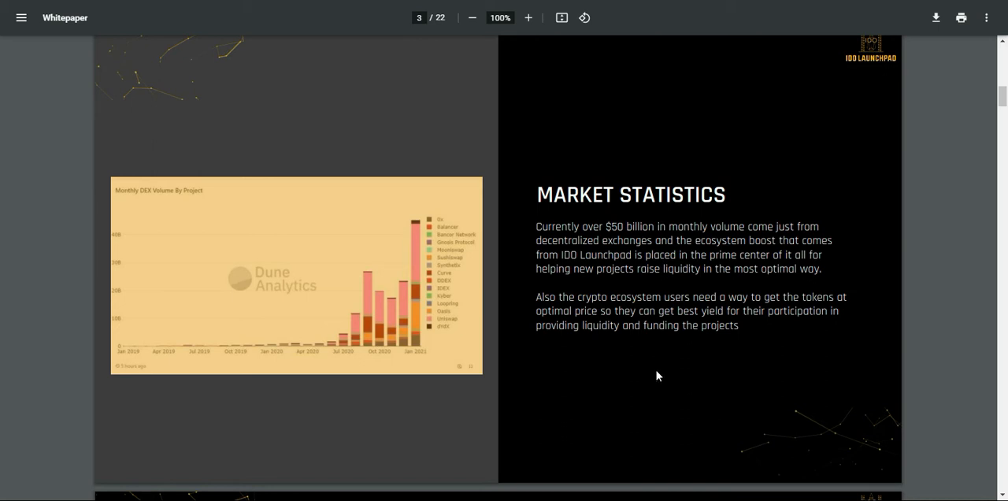
scroll("down", 3)
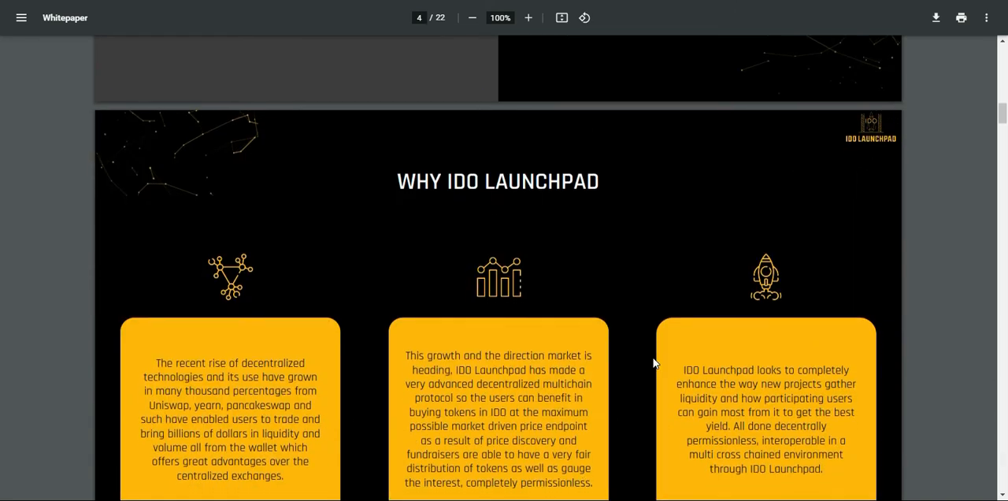
scroll("down", 3)
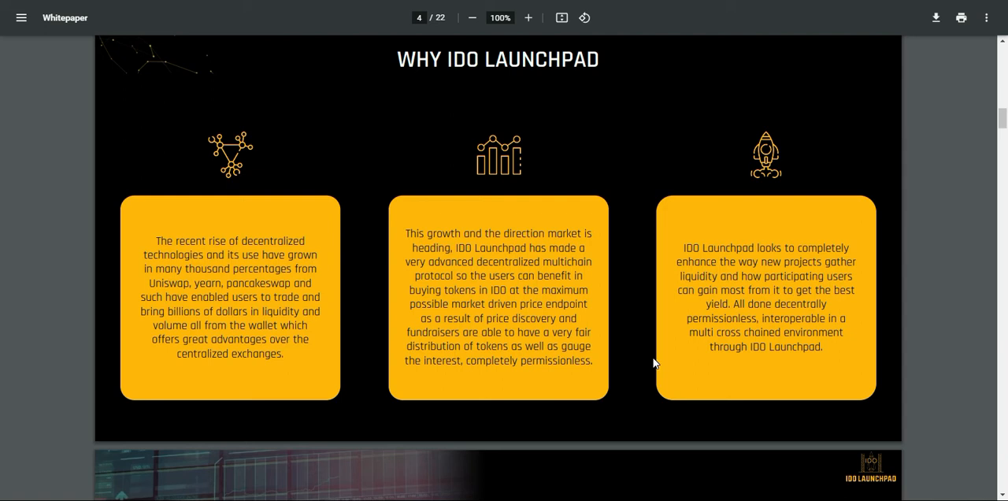
mouse_move(619, 293)
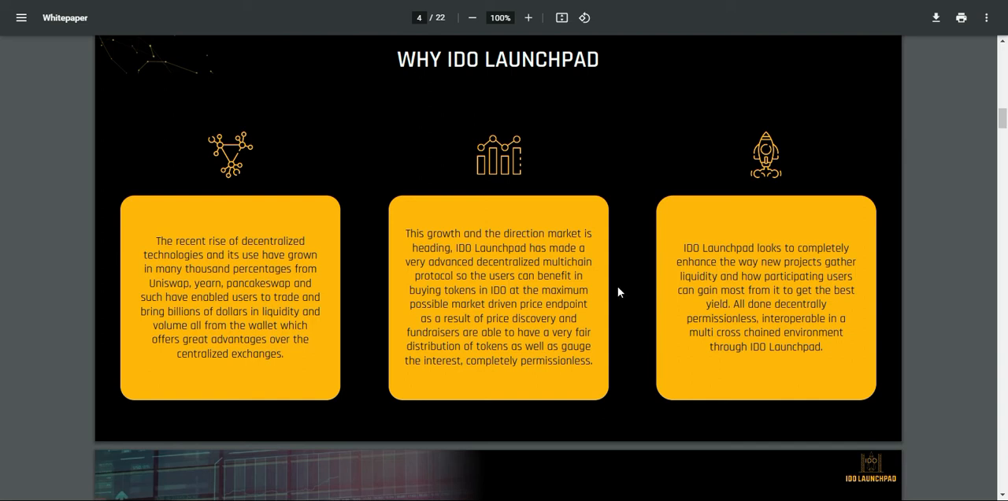
mouse_move(640, 284)
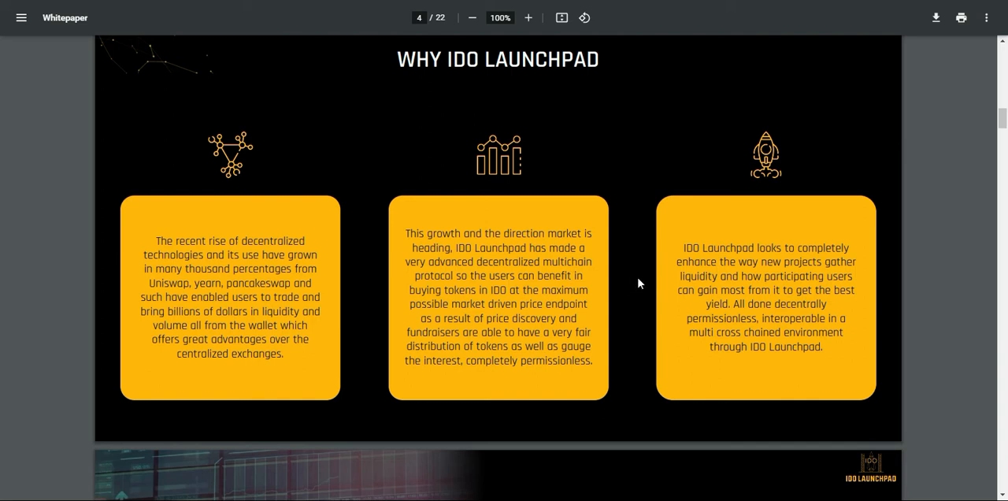
mouse_move(652, 280)
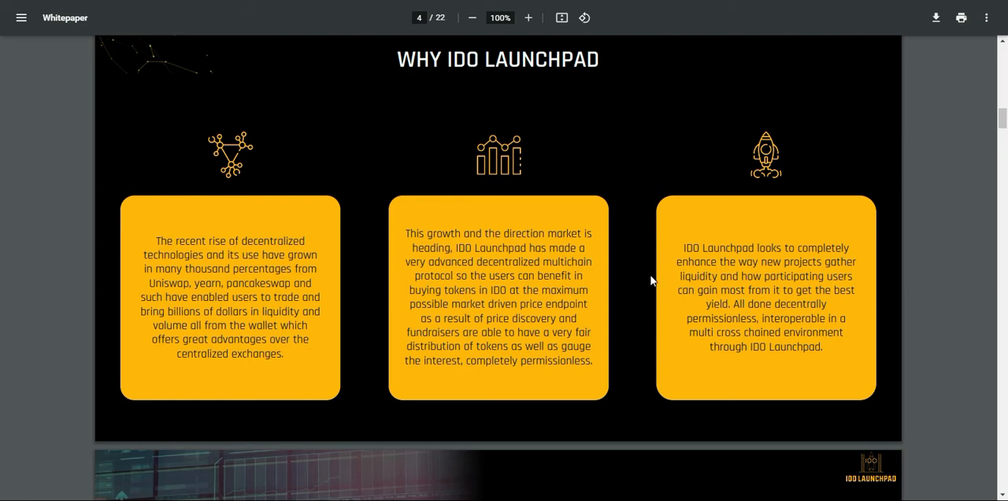
scroll("down", 3)
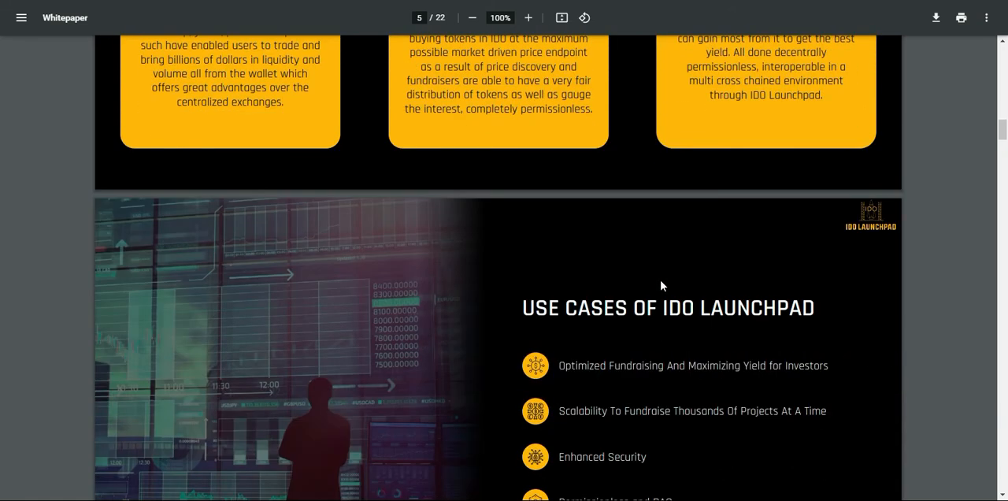
scroll("down", 3)
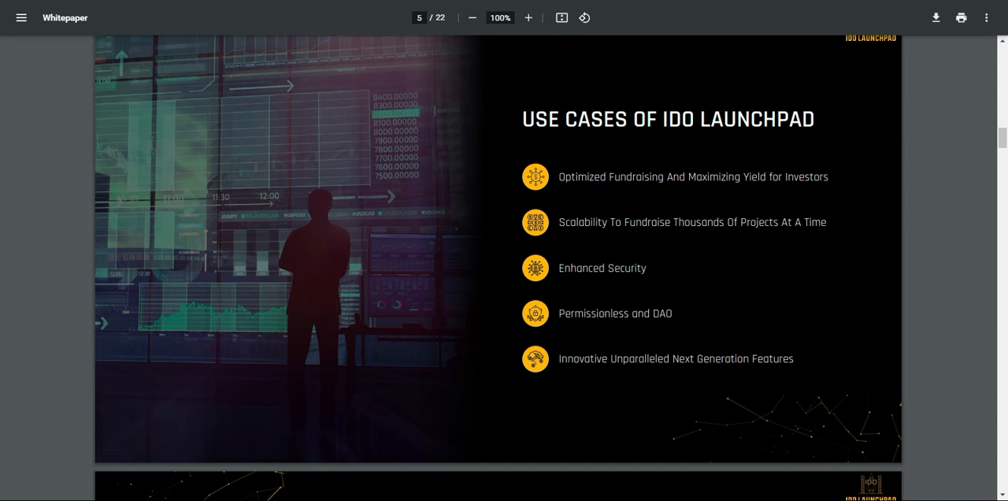
scroll("down", 3)
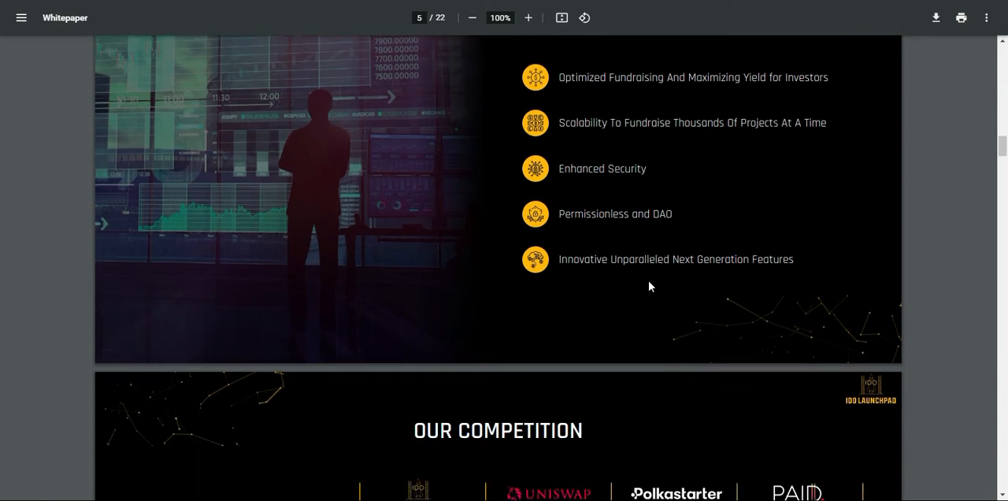
scroll("down", 3)
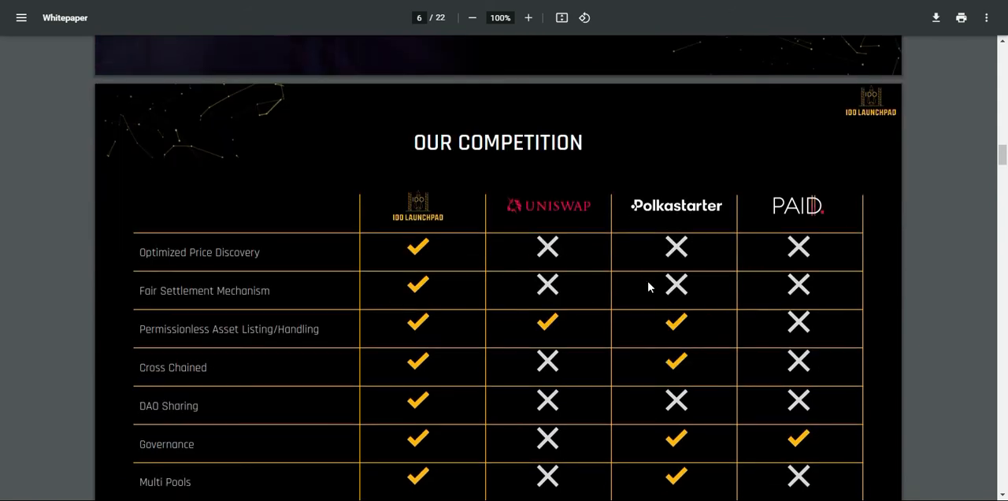
scroll("down", 3)
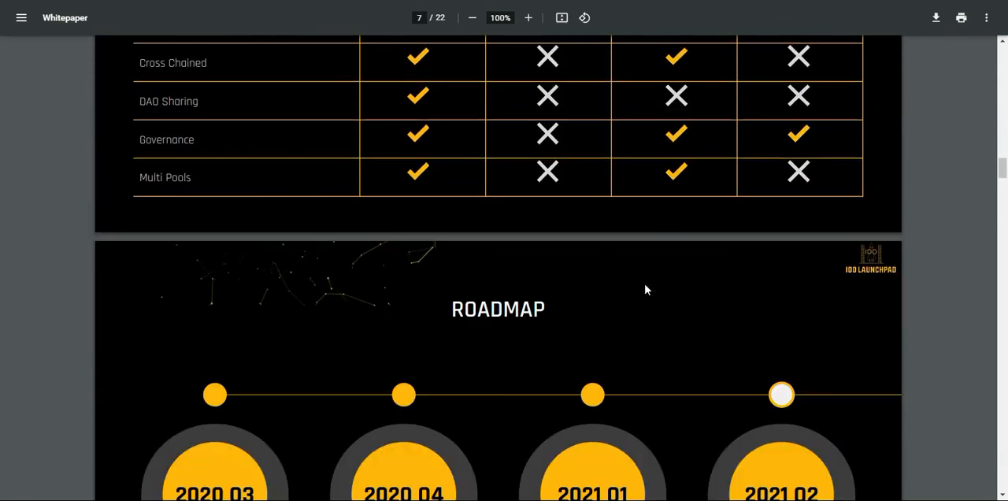
scroll("down", 3)
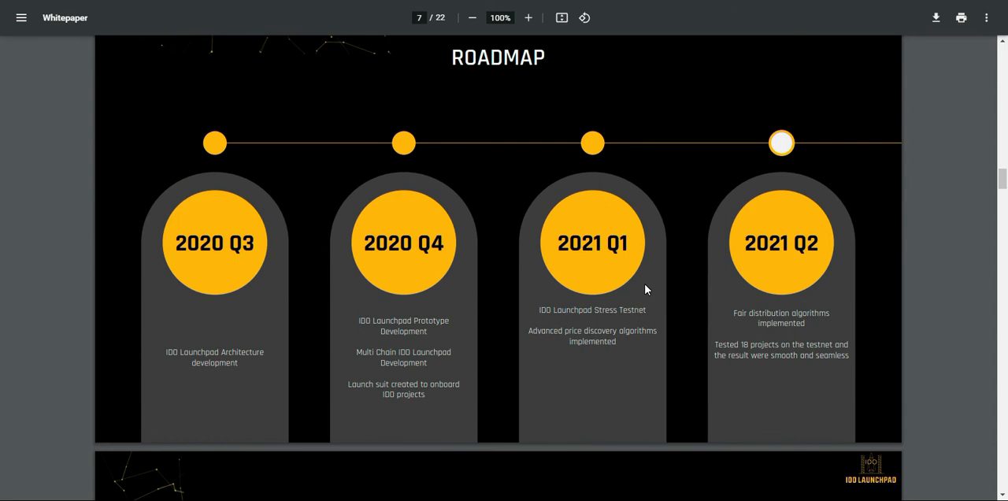
scroll("down", 3)
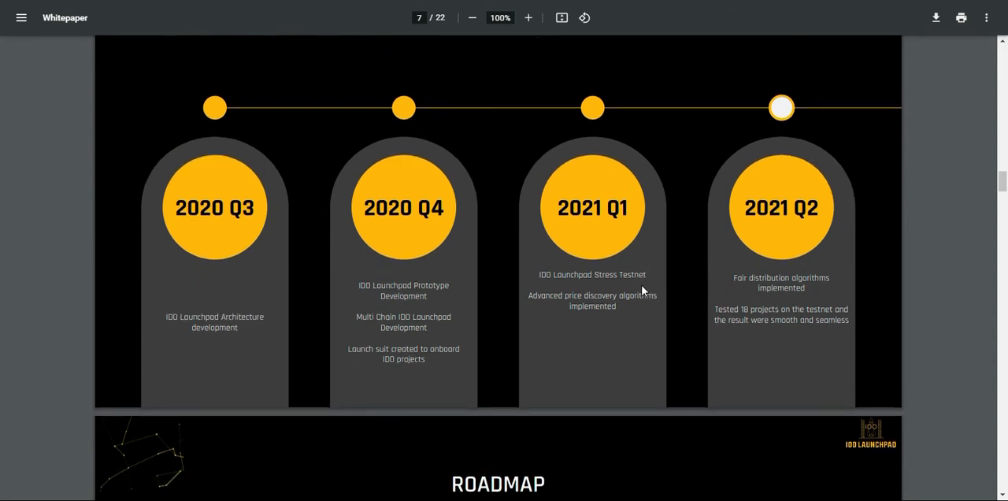
scroll("down", 3)
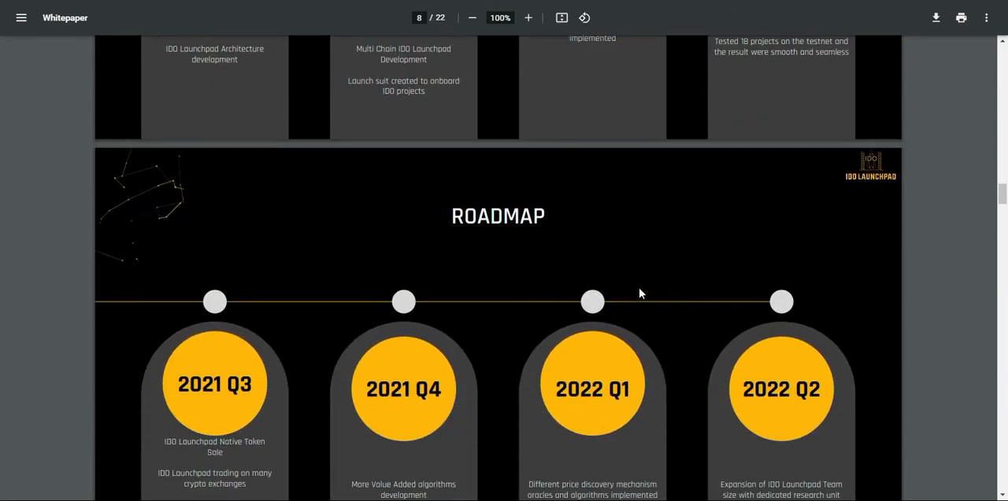
scroll("down", 3)
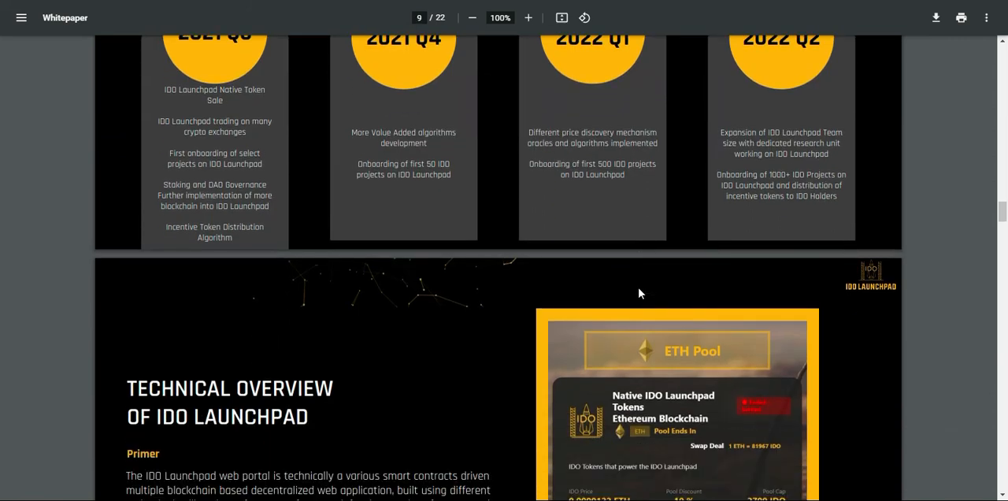
scroll("down", 3)
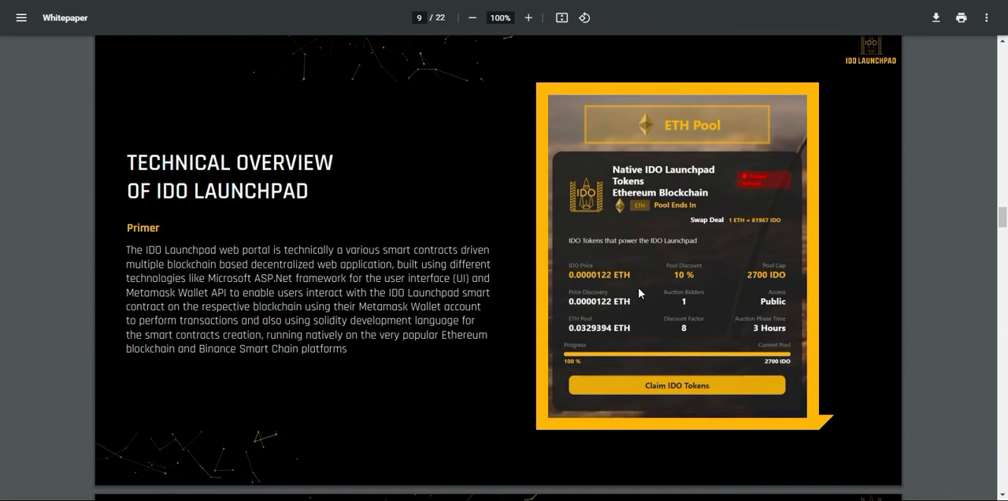
scroll("down", 3)
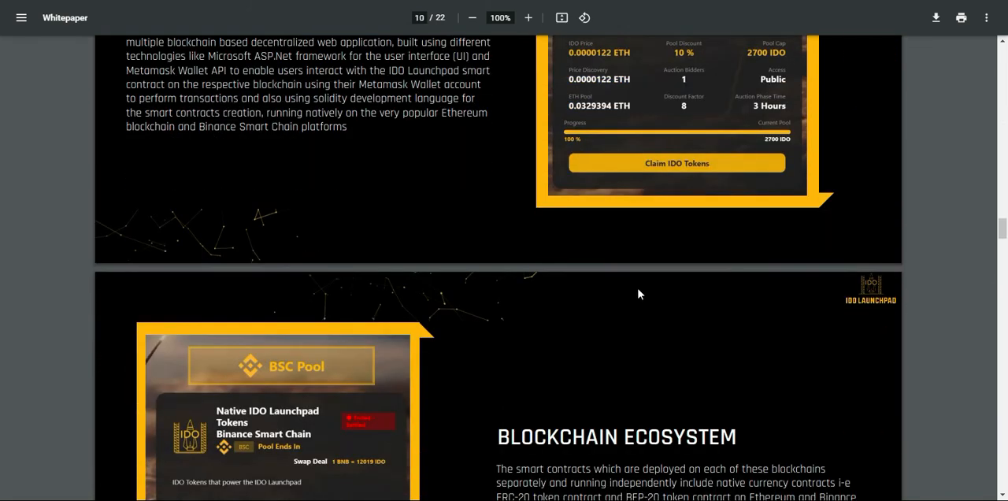
scroll("down", 3)
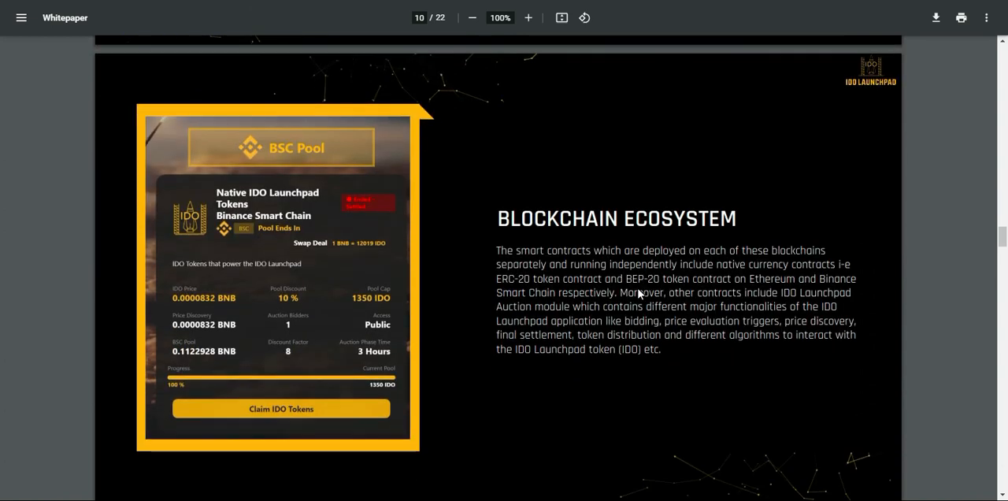
scroll("down", 3)
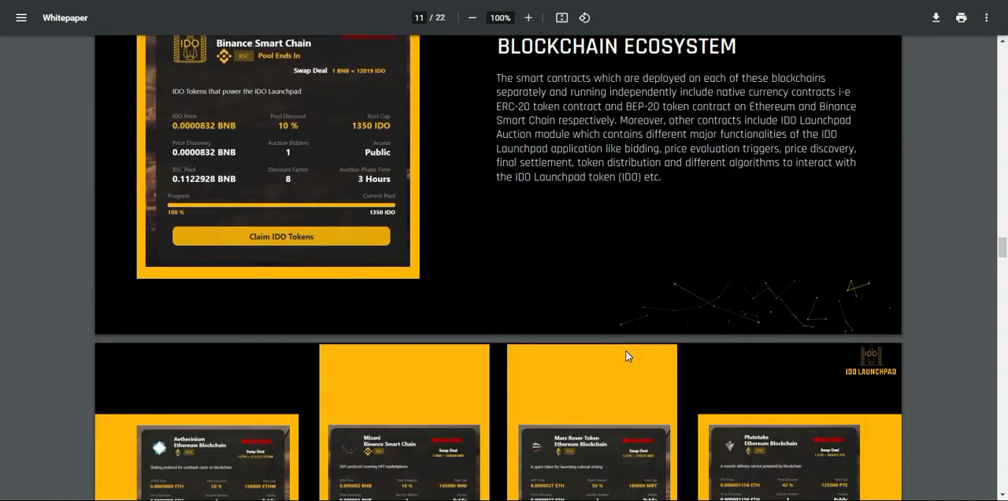
scroll("down", 3)
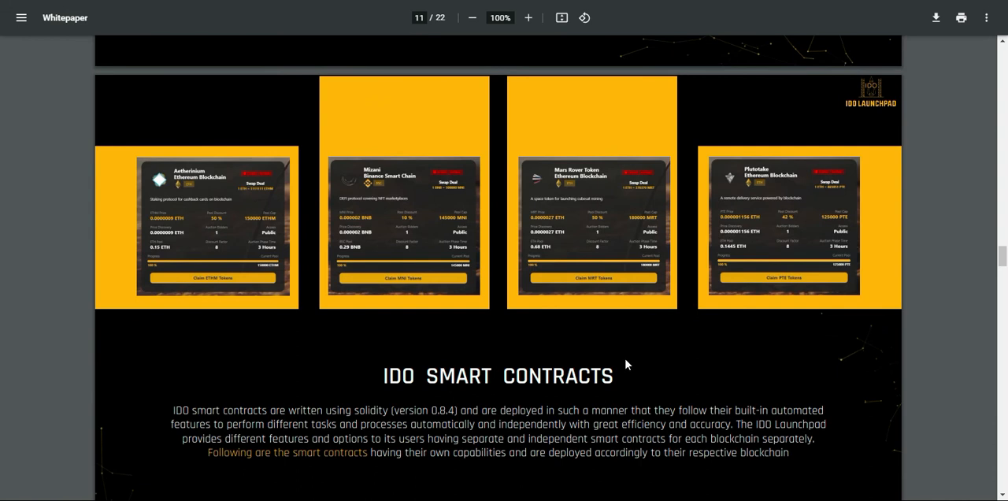
scroll("down", 3)
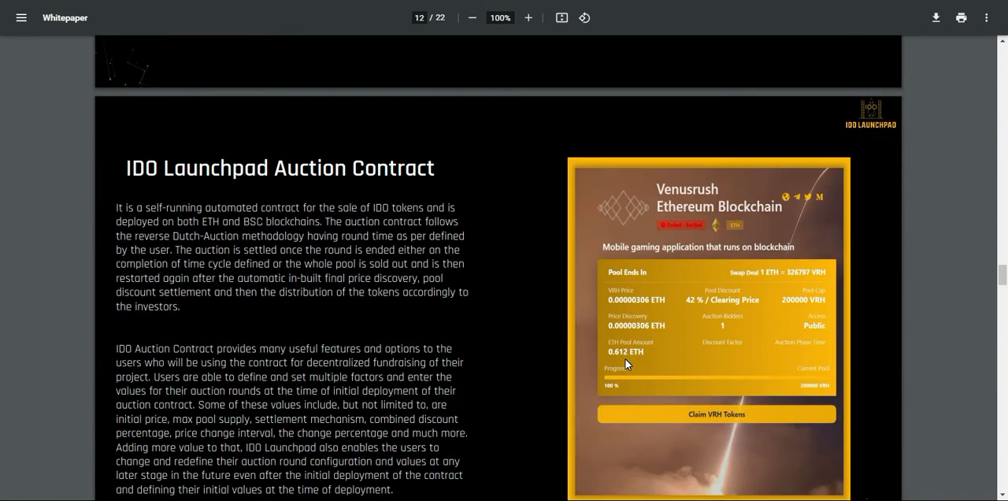
scroll("down", 3)
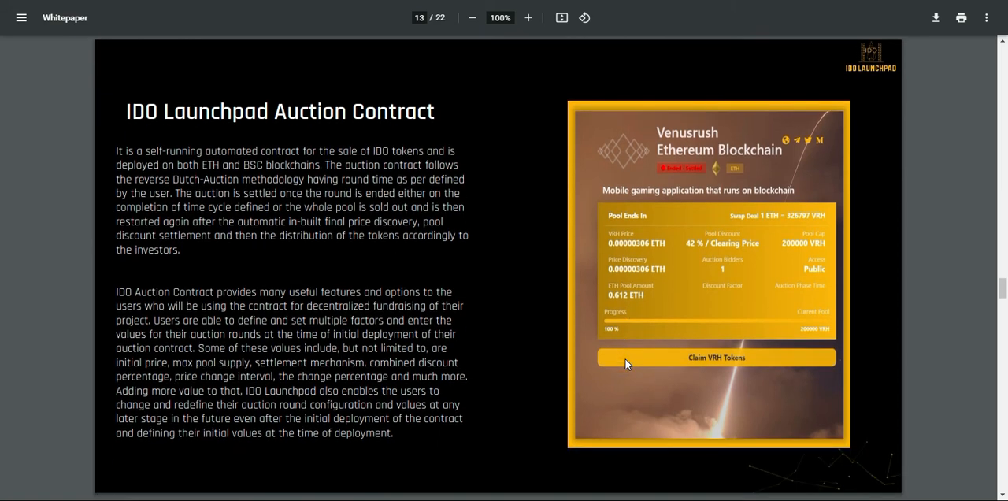
scroll("down", 3)
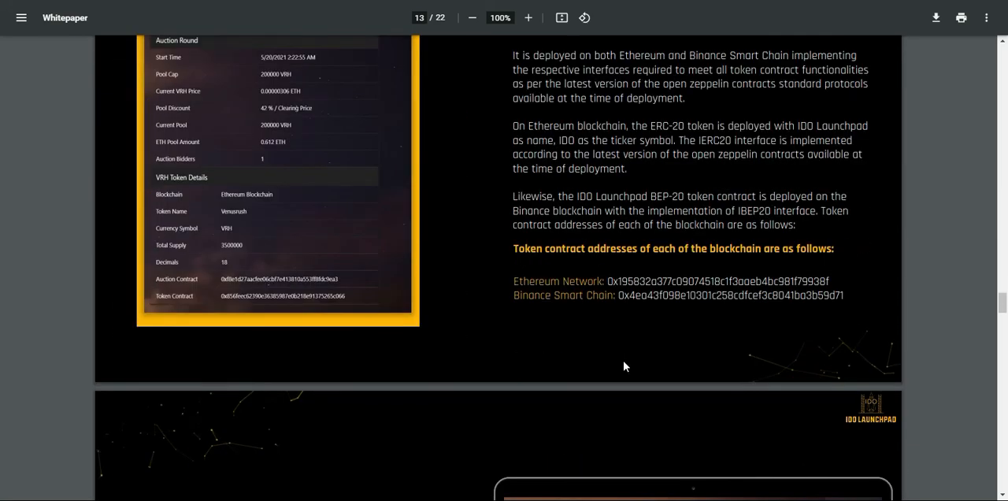
scroll("down", 3)
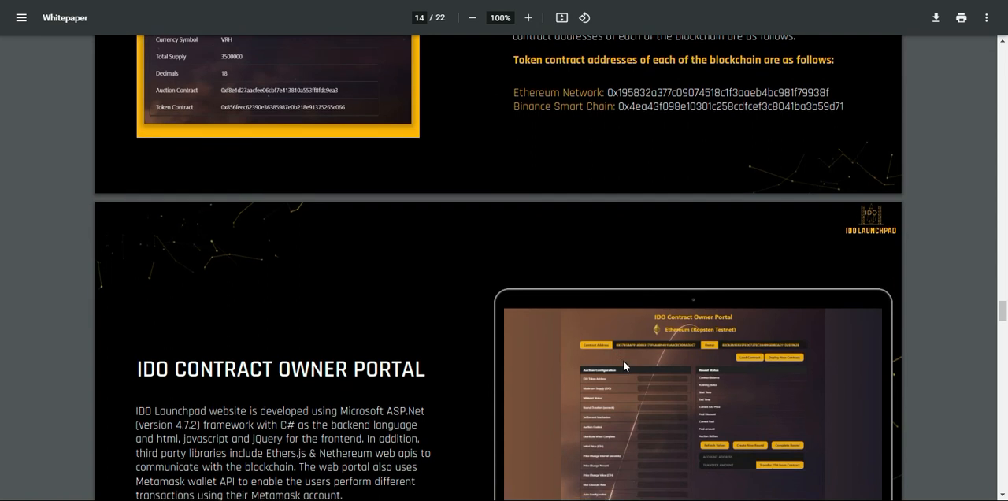
scroll("down", 3)
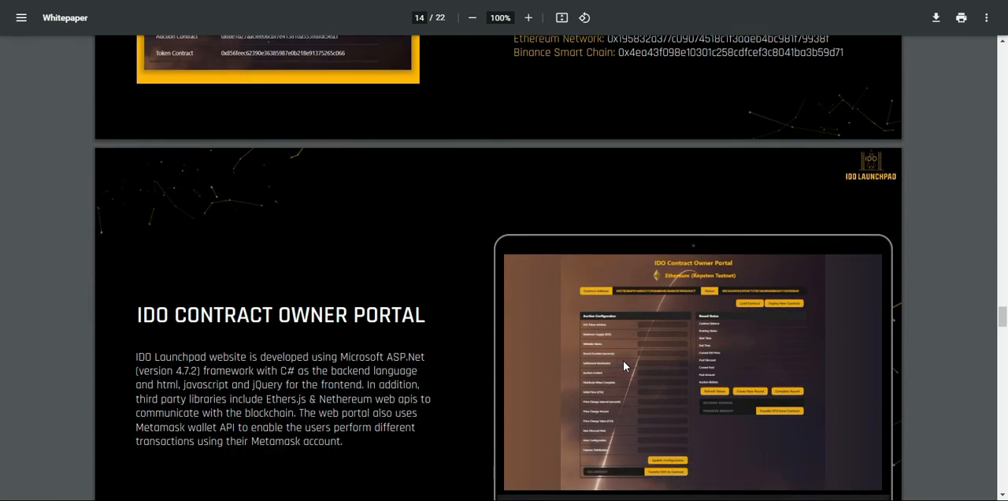
scroll("down", 3)
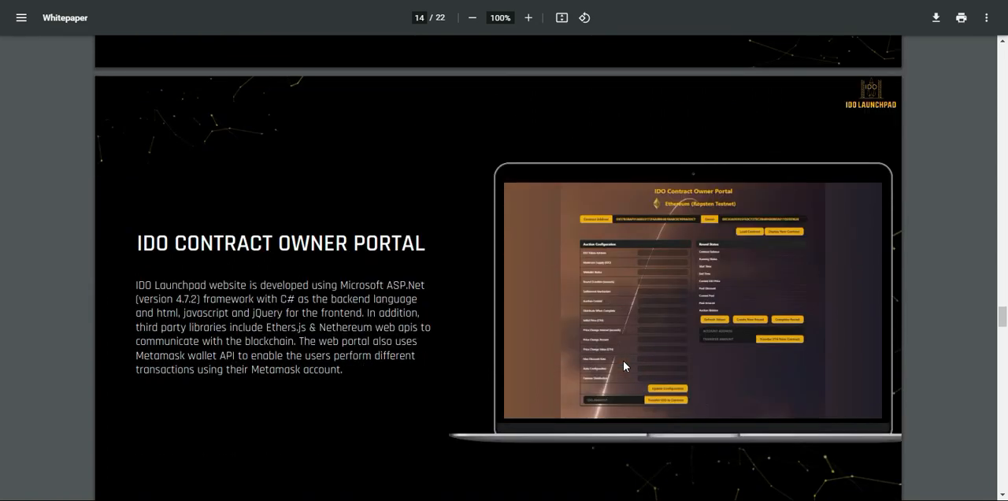
scroll("down", 3)
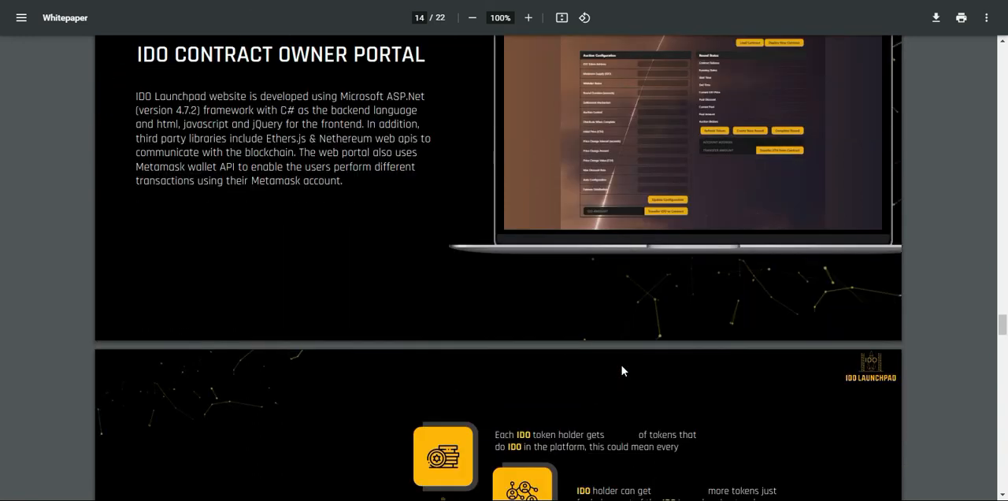
scroll("down", 3)
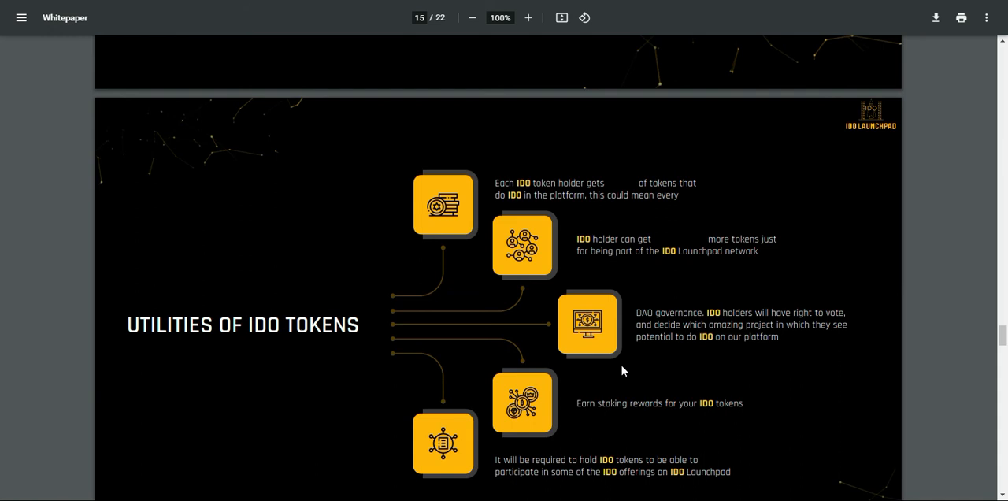
scroll("up", 3)
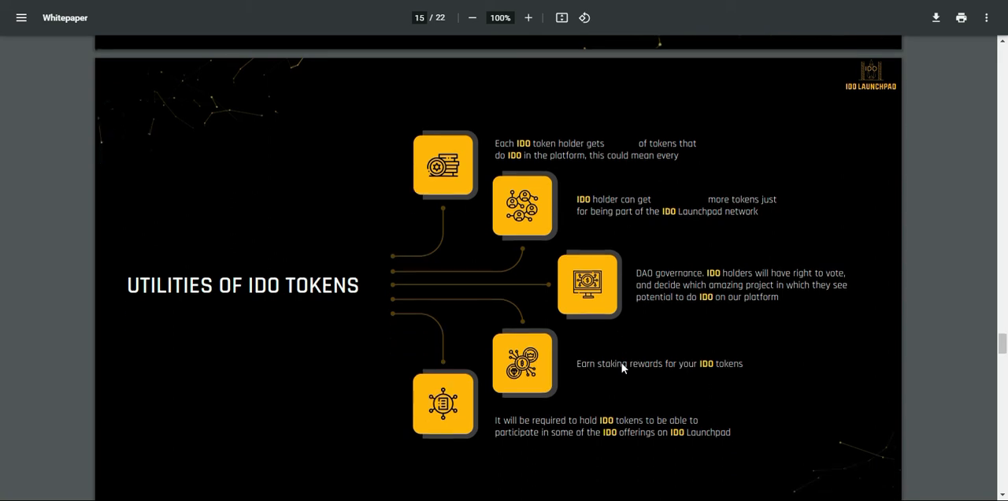
scroll("down", 3)
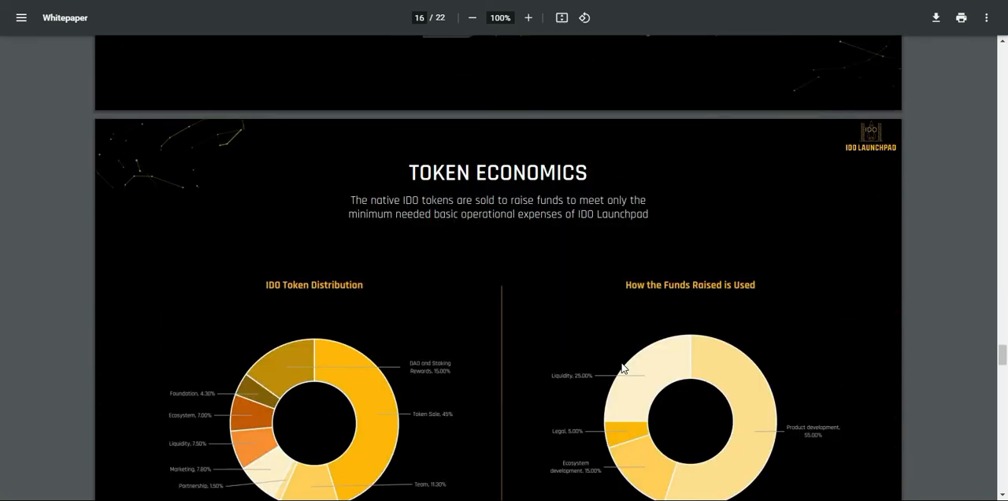
scroll("down", 3)
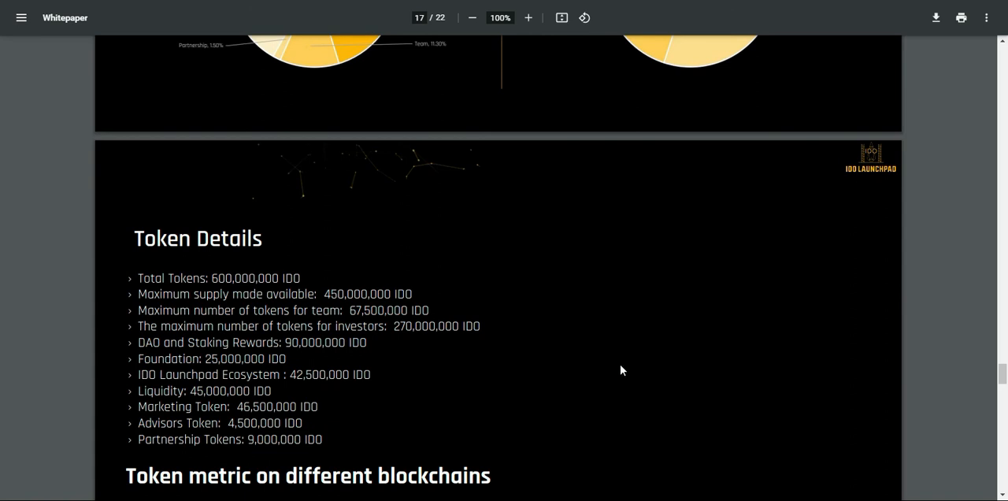
mouse_move(628, 384)
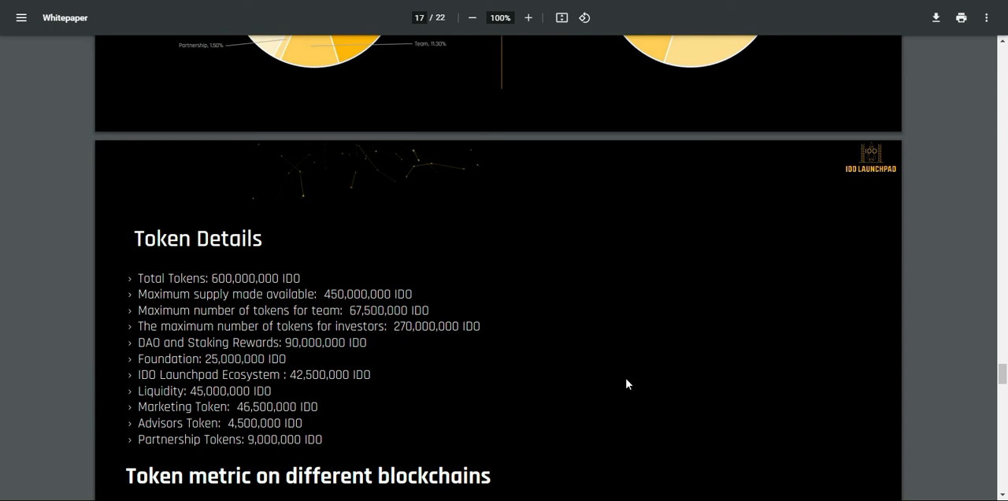
scroll("down", 3)
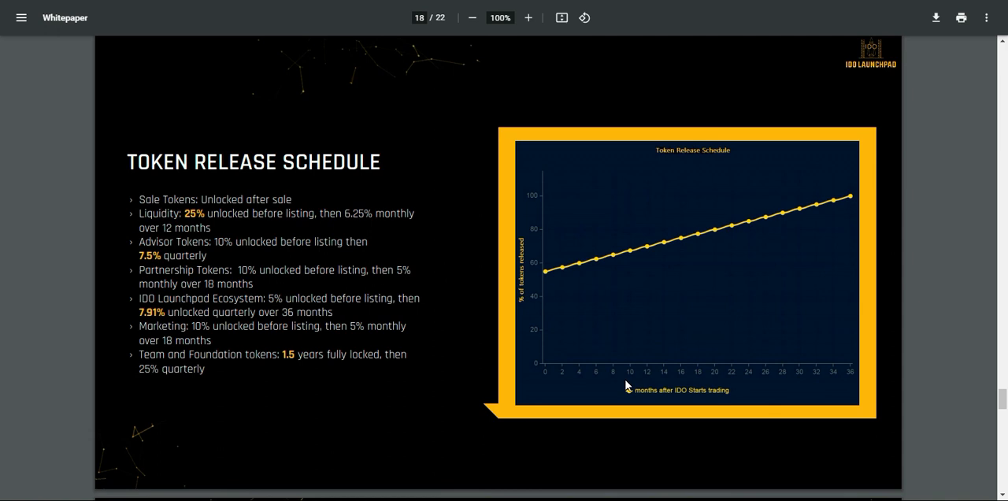
scroll("down", 3)
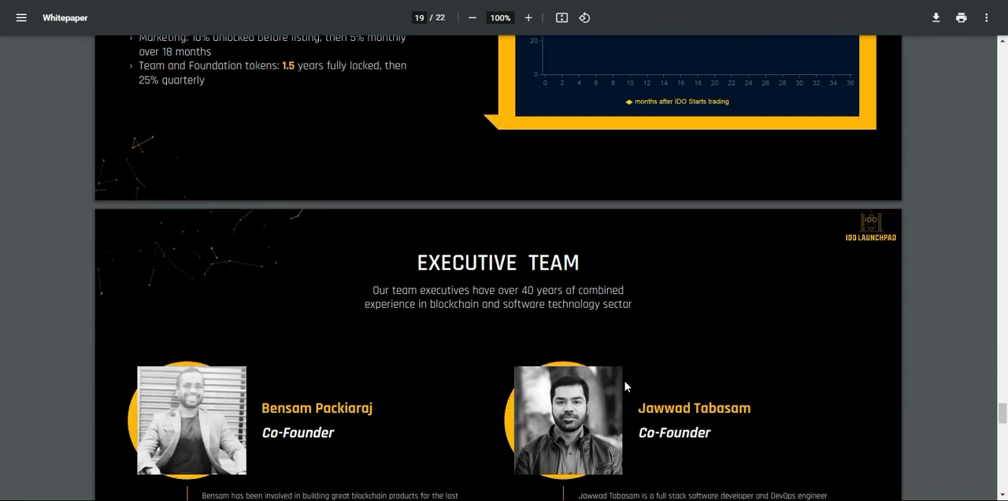
scroll("down", 3)
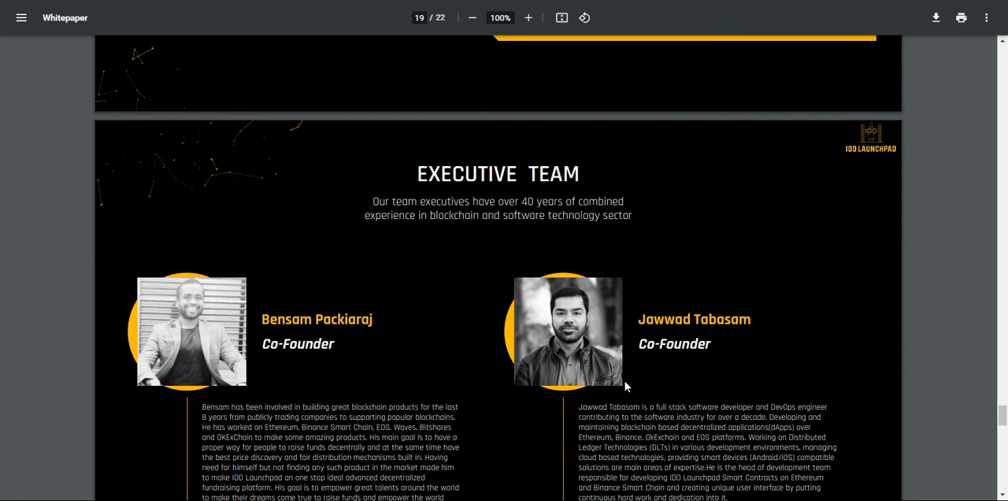
scroll("down", 3)
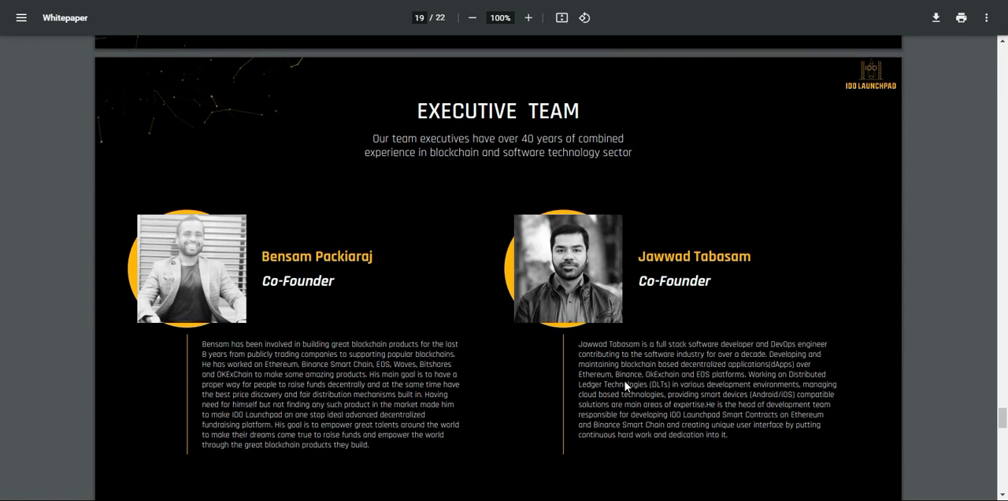
scroll("down", 3)
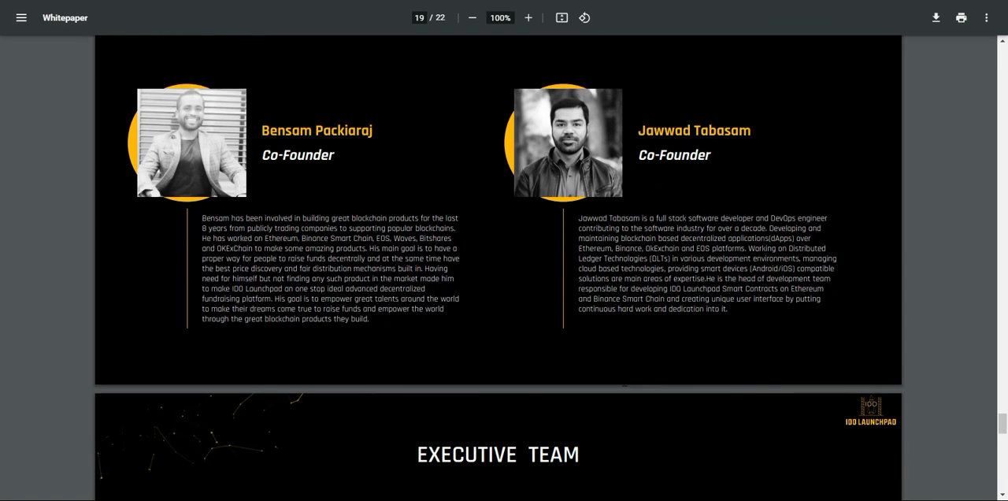
scroll("down", 3)
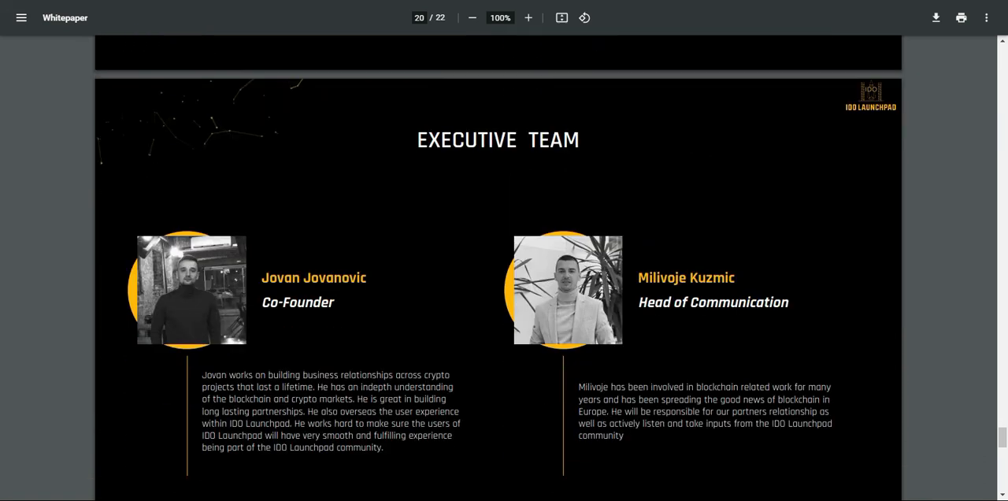
scroll("down", 3)
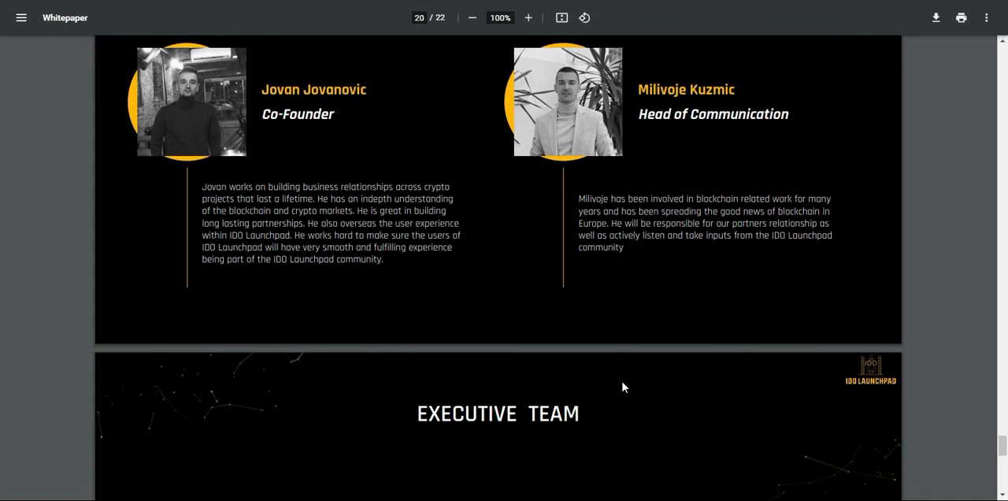
scroll("down", 3)
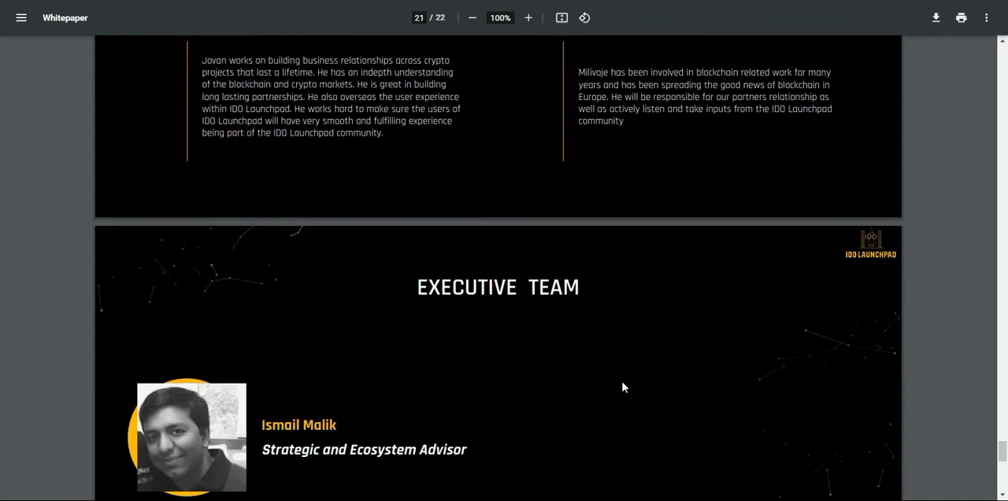
scroll("down", 3)
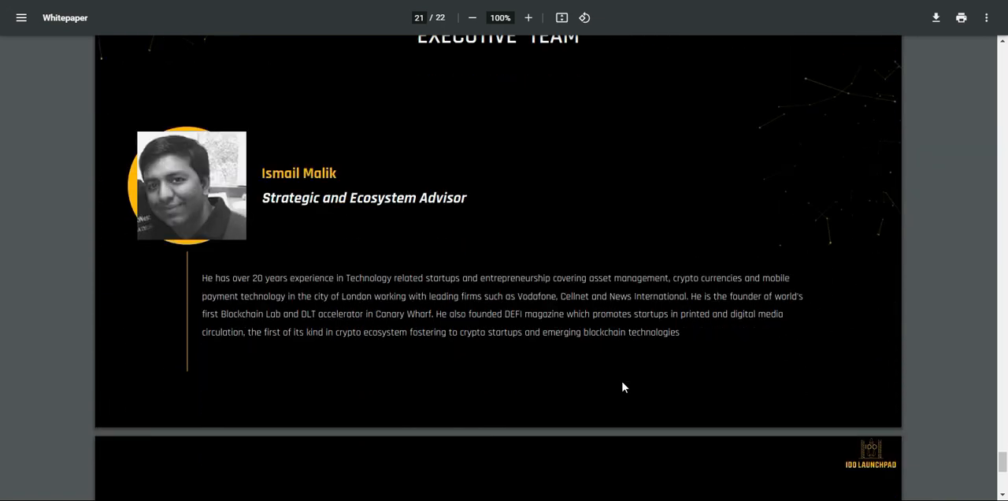
scroll("down", 3)
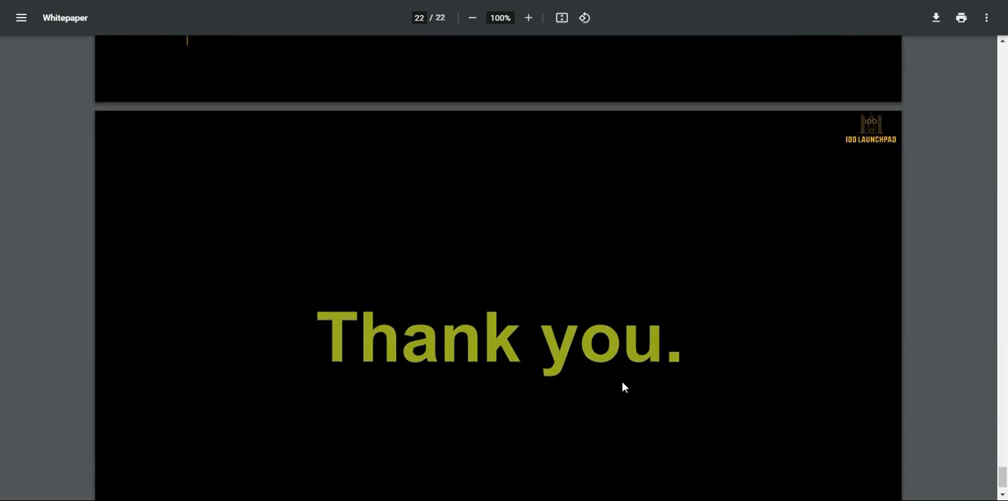
scroll("up", 3)
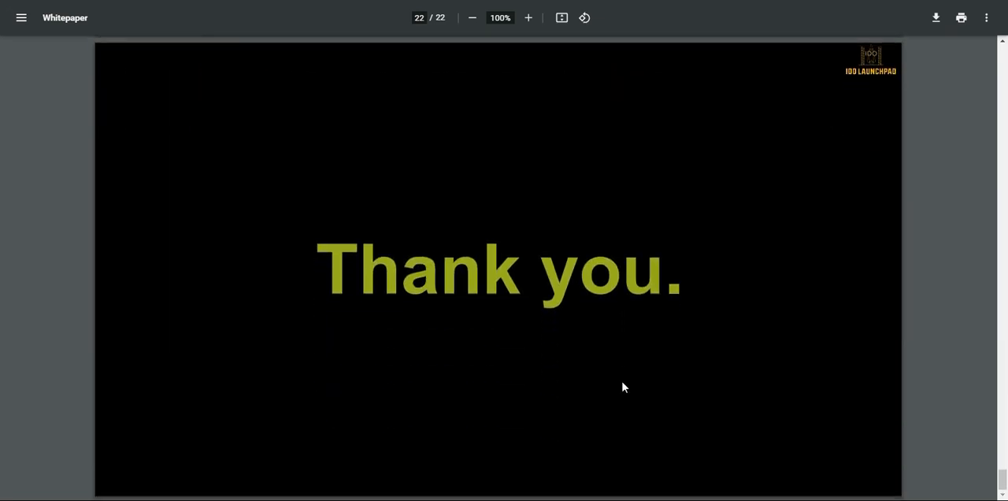